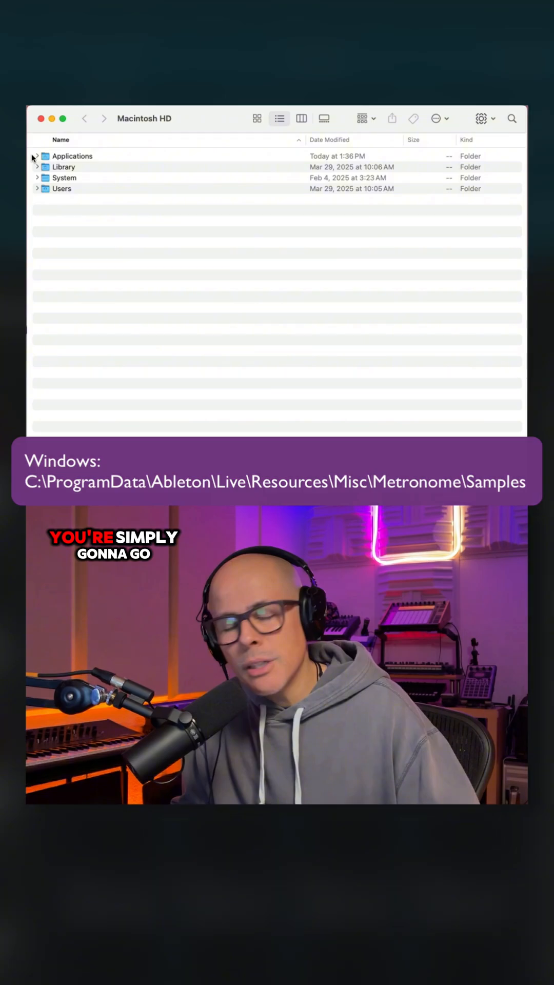
# - Expand Applications on Macintosh HD and select Ableton Live 12 Suite
pyautogui.click(36, 156)
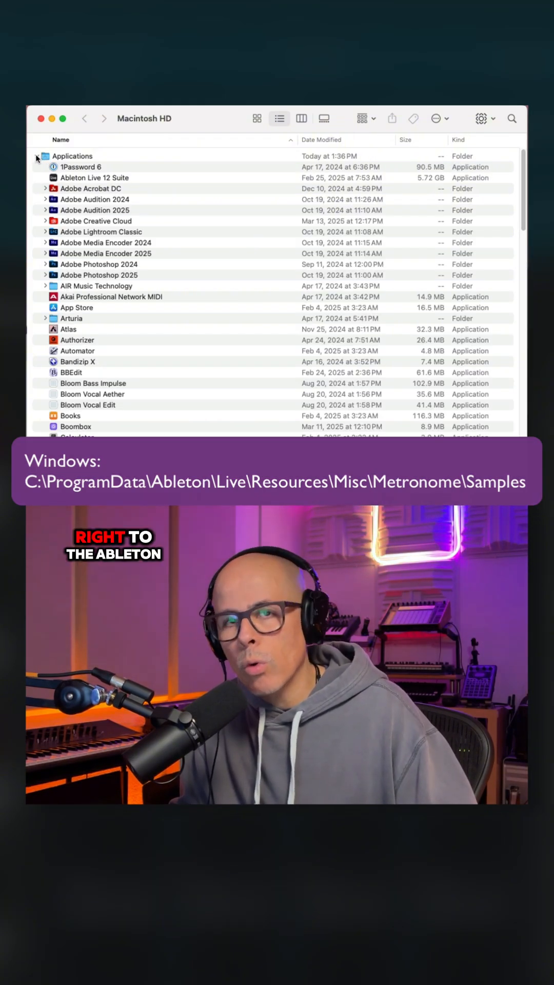
pyautogui.click(88, 177)
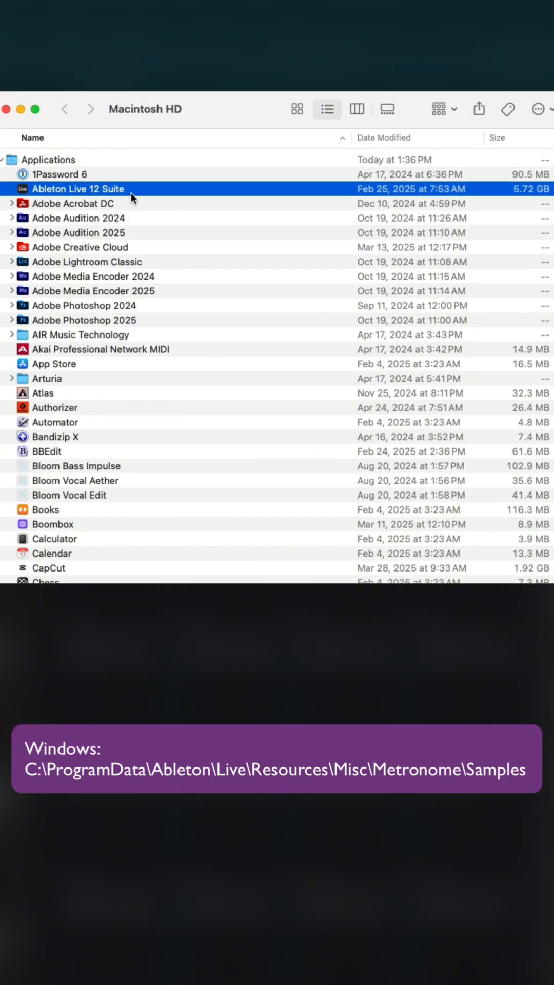
# - Show Ableton Live 12 Suite's package contents and expand its Metronome > Samples folder
pyautogui.rightClick(78, 189)
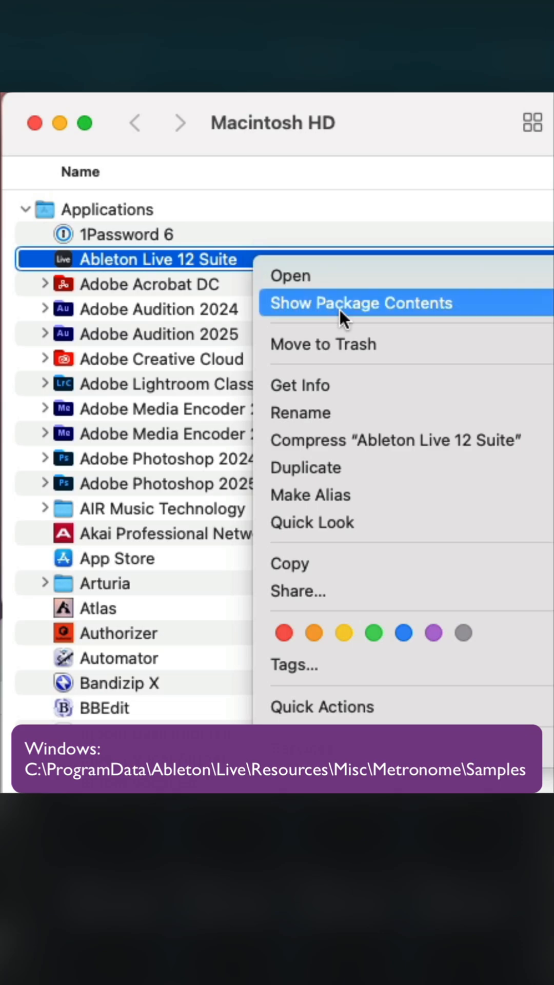
pyautogui.click(361, 303)
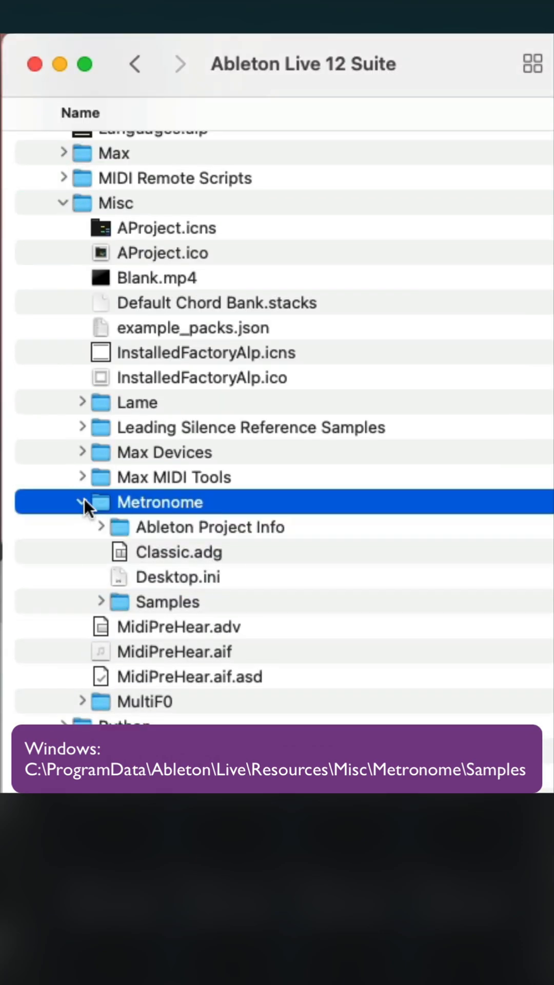
pyautogui.click(99, 602)
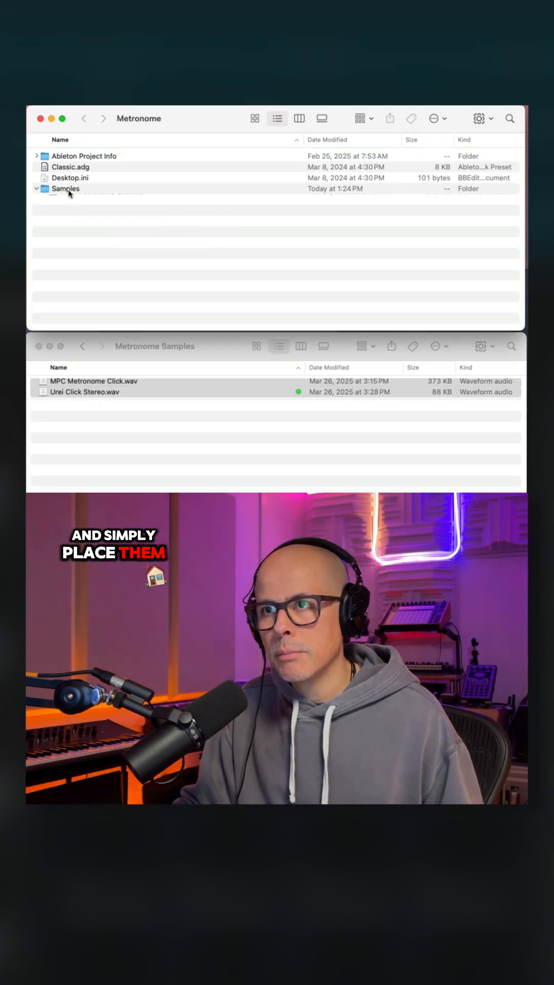
pyautogui.click(103, 199)
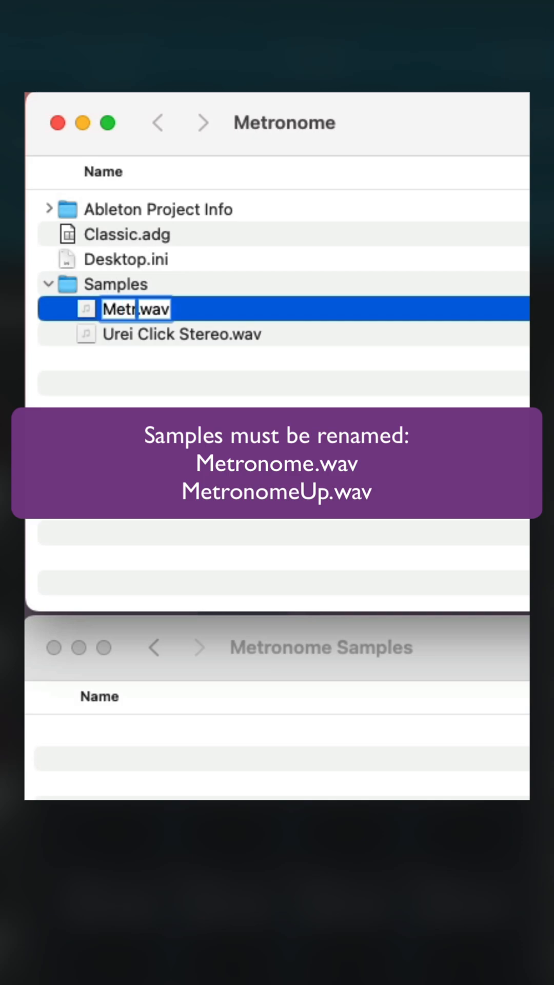
# - Rename the Urei Click Stereo sample to MetronomeUp.wav
pyautogui.click(182, 334)
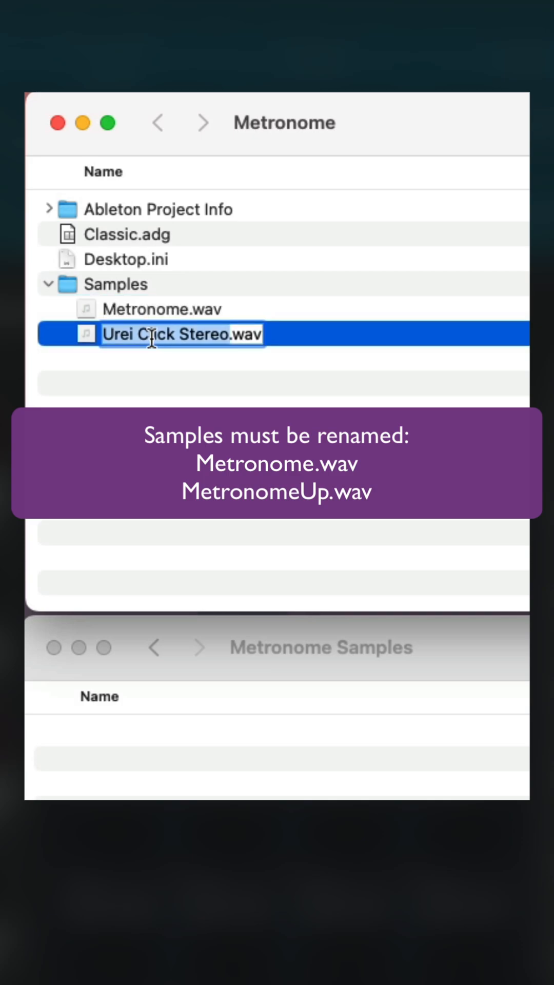
pyautogui.write('MetronomeU.wav')
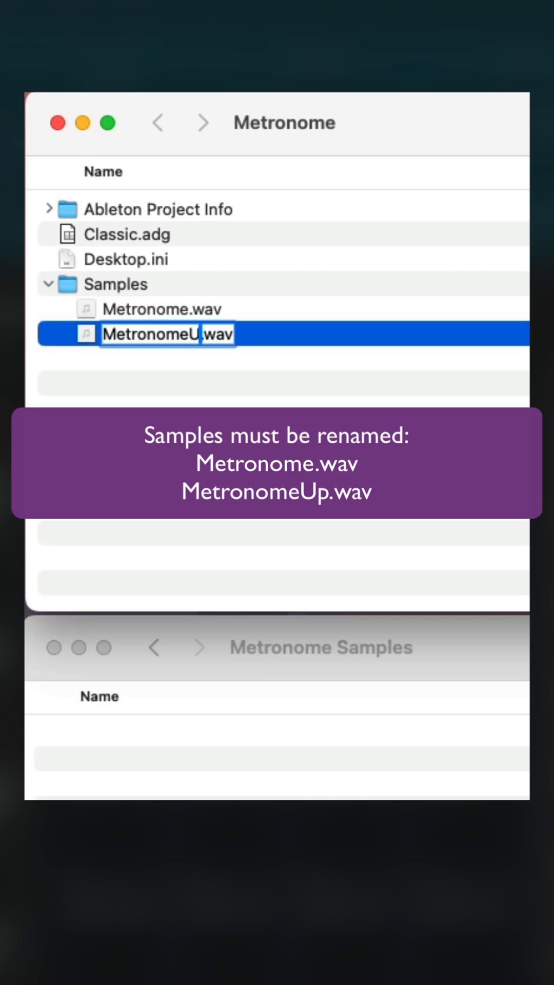